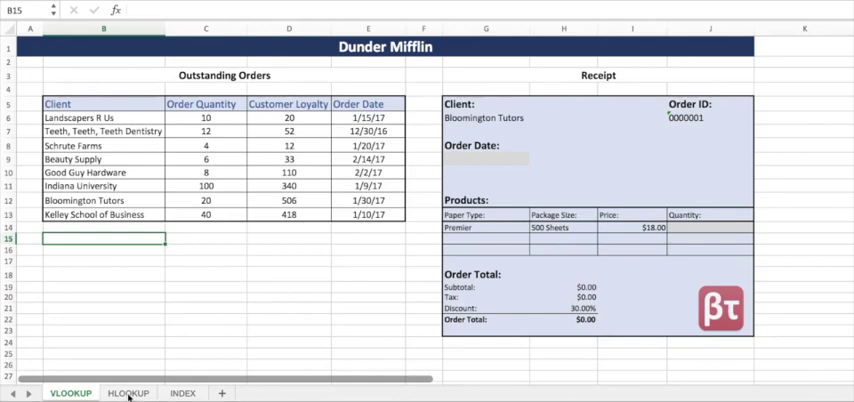
# Step: Enter =VLOOKUP(client, B6:E13, 4, FALSE) in Order Date, returning 1/30/17 for Bloomington Tutors
pyautogui.click(128, 392)
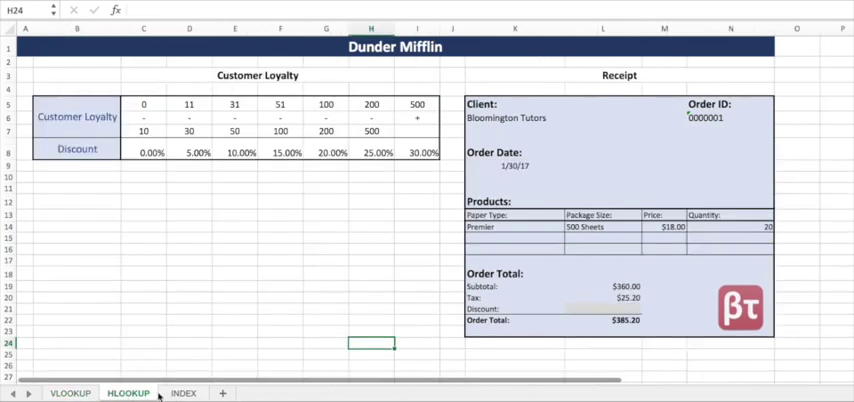
pyautogui.click(184, 392)
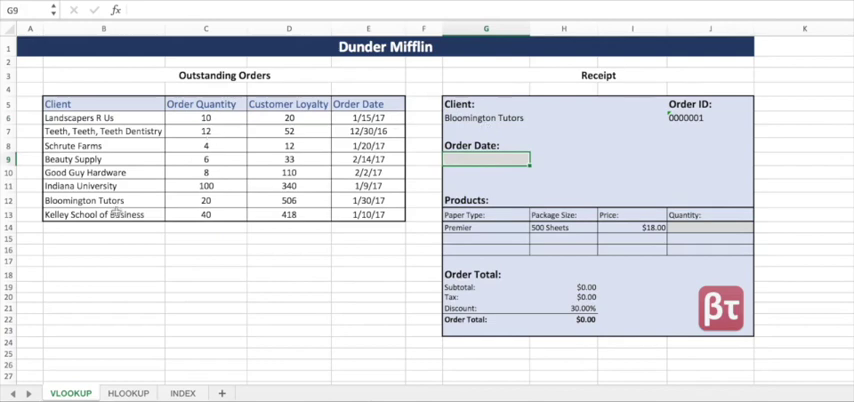
pyautogui.click(104, 200)
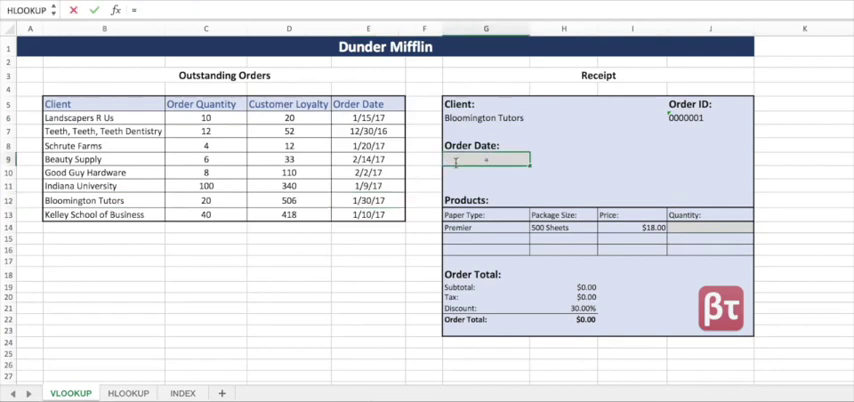
pyautogui.write('=VLOOKUP()')
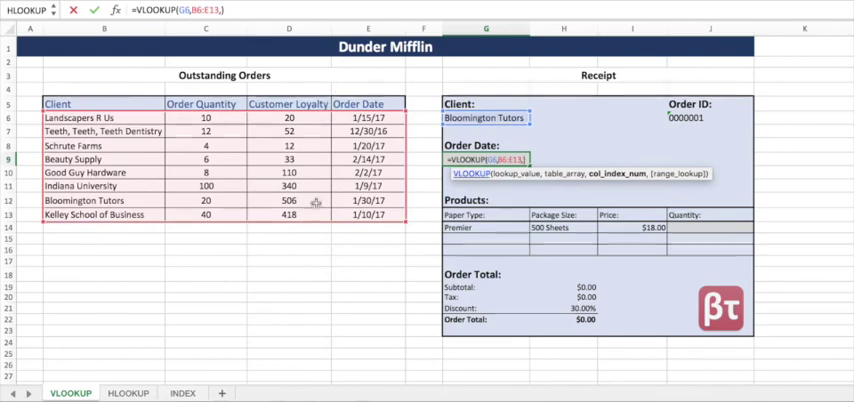
pyautogui.write('4')
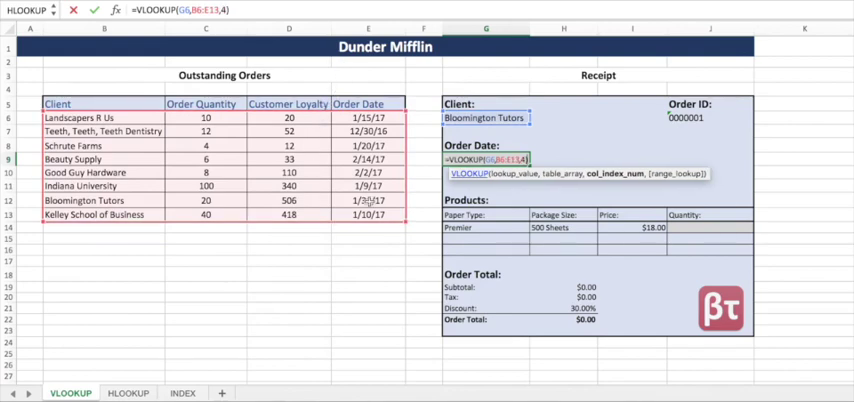
pyautogui.write('F')
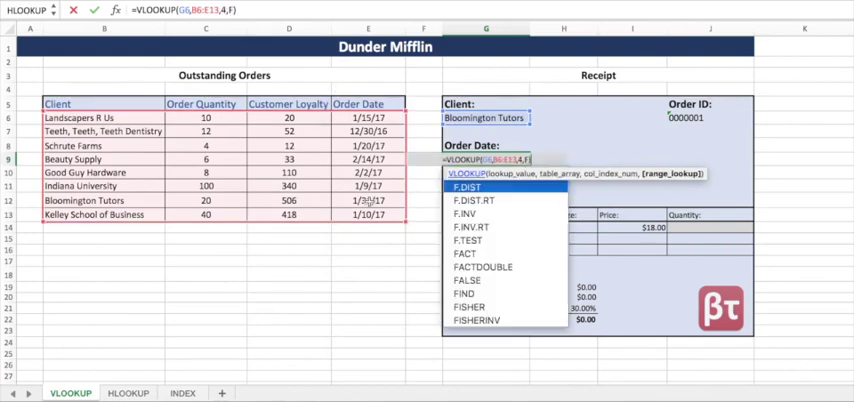
pyautogui.write('ALSE')
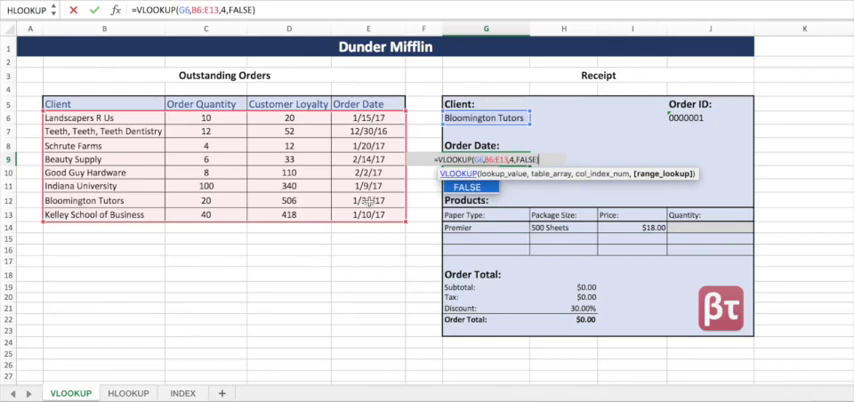
pyautogui.press('Enter')
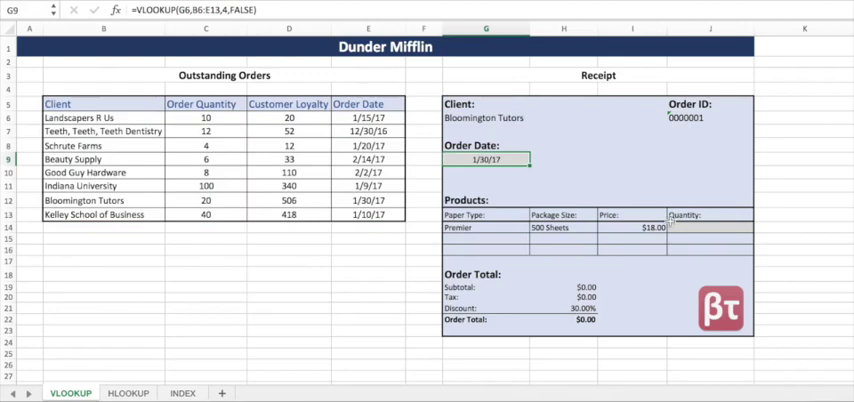
# Step: Enter =VLOOKUP(client, B6:E13, 2, FALSE) in Quantity, giving 20 and total $277.20
pyautogui.click(710, 228)
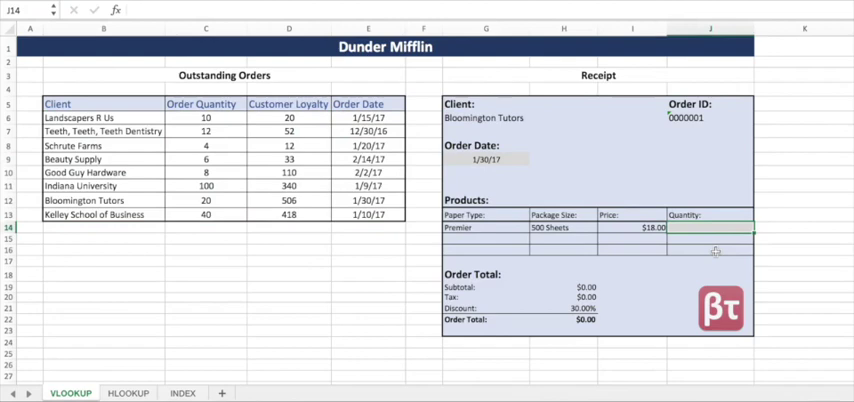
pyautogui.write('=vl')
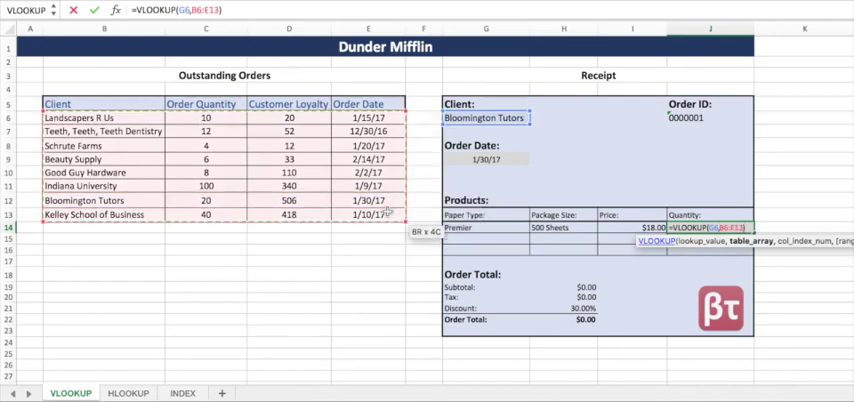
pyautogui.write(',')
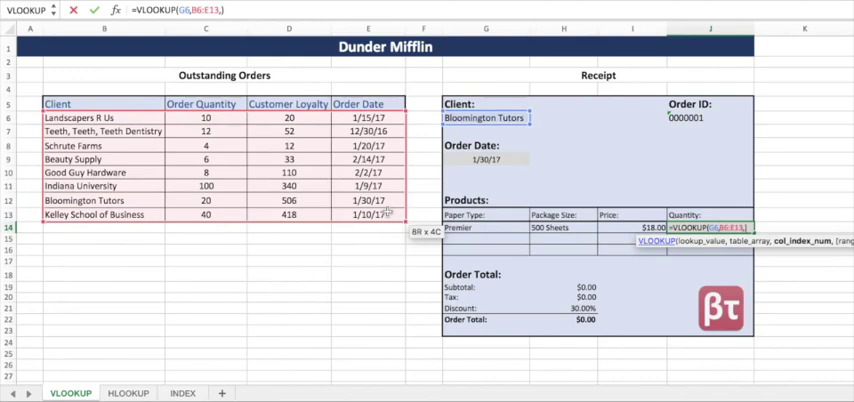
pyautogui.write('2,')
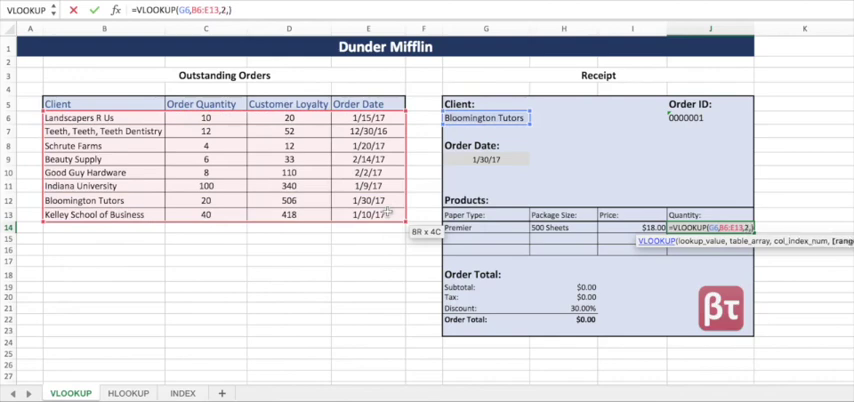
pyautogui.write('FALS')
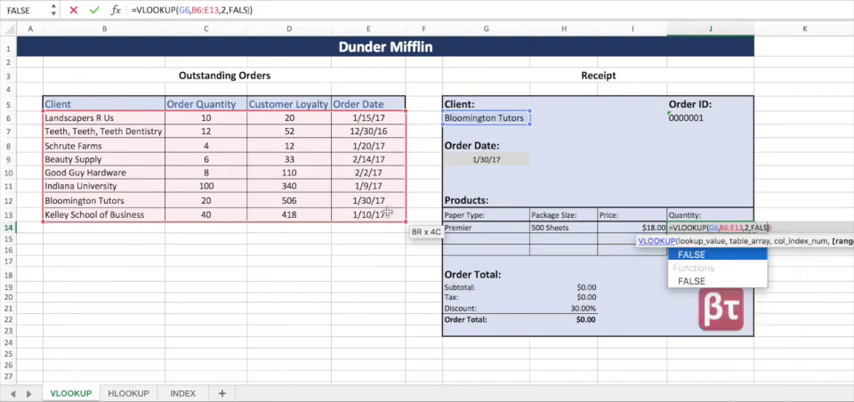
pyautogui.write('E')
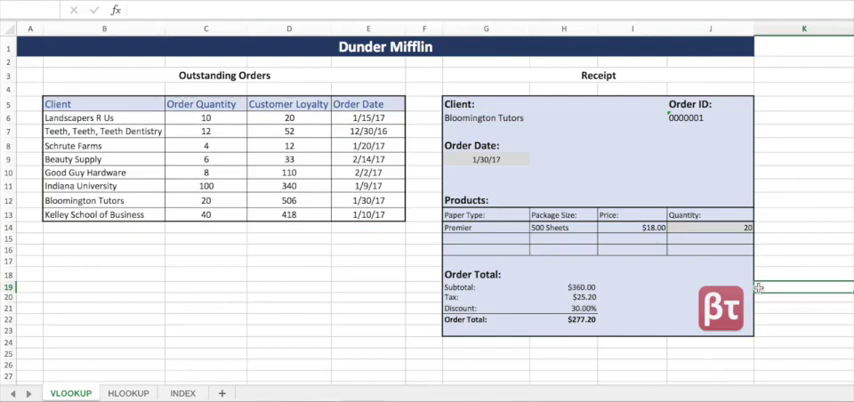
pyautogui.click(776, 288)
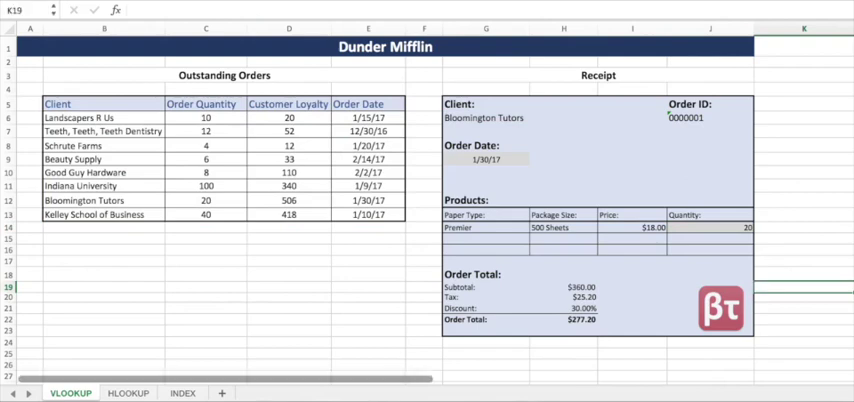
# Step: In Discount, look up the client's loyalty column 3 with VLOOKUP(K6, VLOOKUP!B6:E13, 3, FALSE)
pyautogui.click(128, 392)
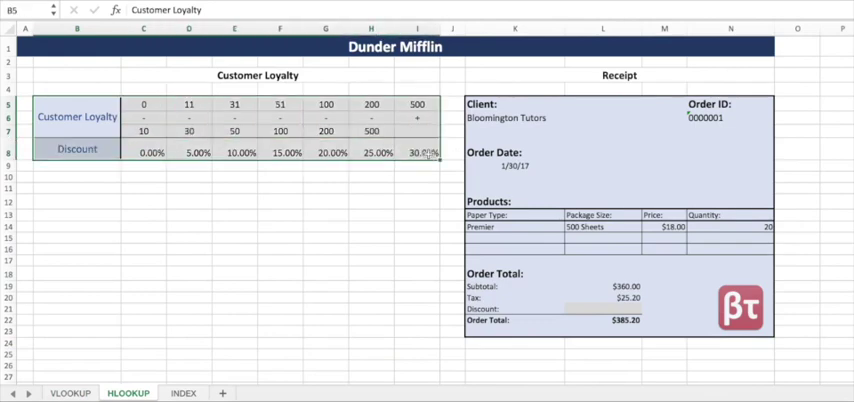
pyautogui.click(604, 308)
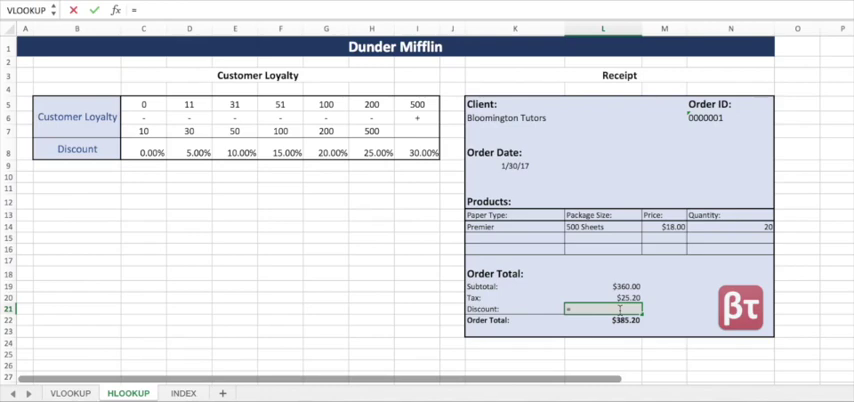
pyautogui.write('=VLOOKUP(K6,VLOOKUP!B6:E13,')
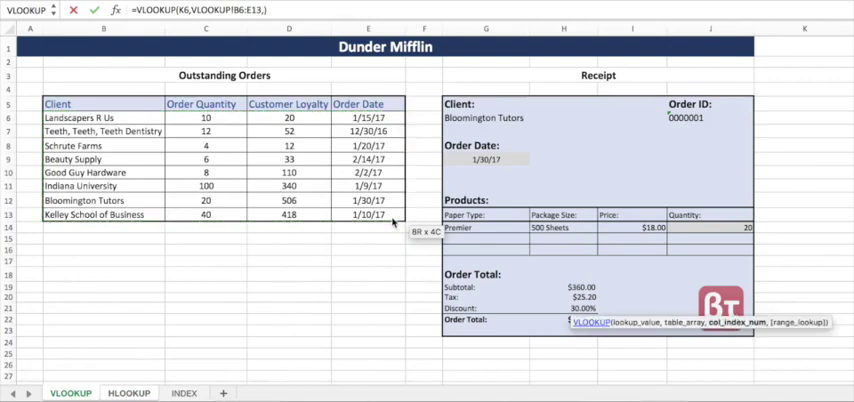
pyautogui.click(128, 392)
pyautogui.write('3,')
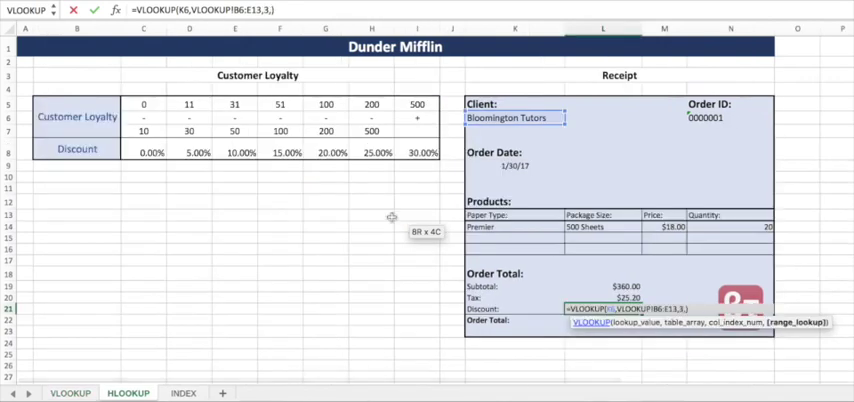
pyautogui.write('FALSE')
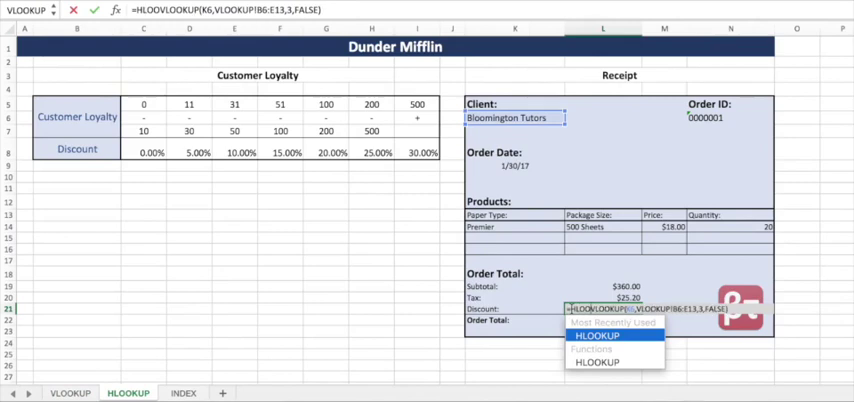
# Step: Wrap it in HLOOKUP against the Customer Loyalty table with TRUE match, giving 30.00%
pyautogui.click(596, 336)
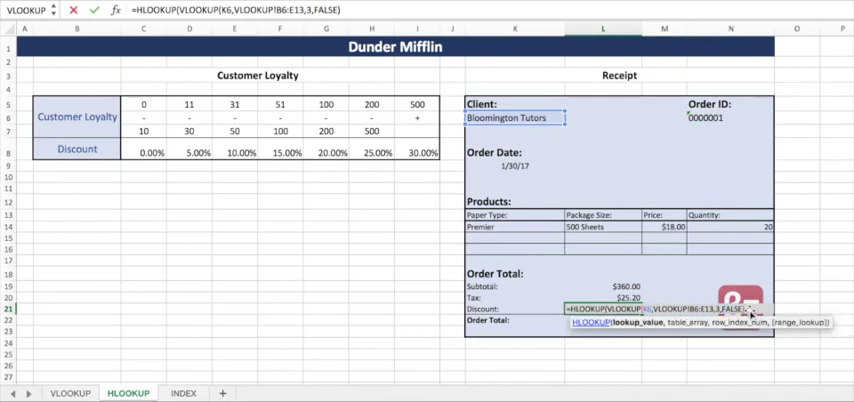
pyautogui.write(',C5:I8')
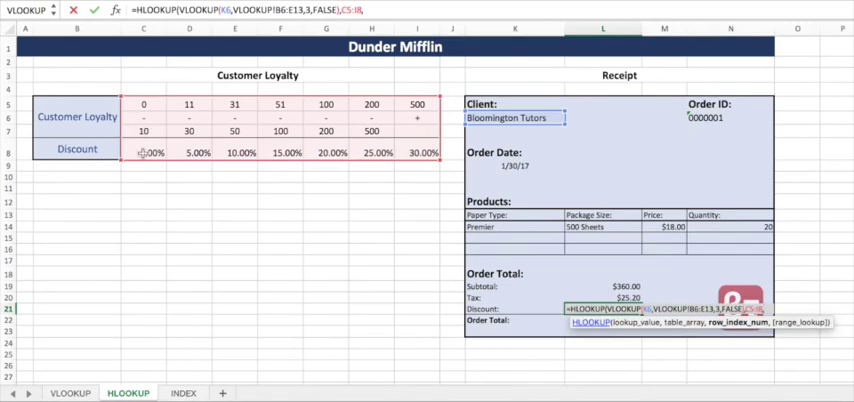
pyautogui.write(',4,')
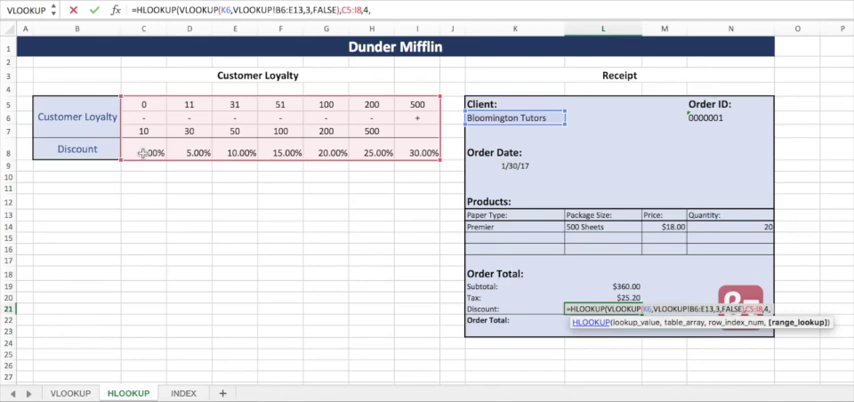
pyautogui.write('TRU')
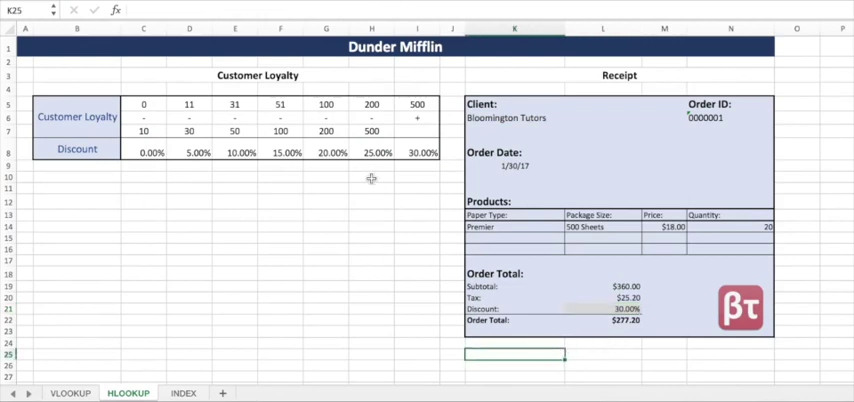
pyautogui.moveTo(290, 244)
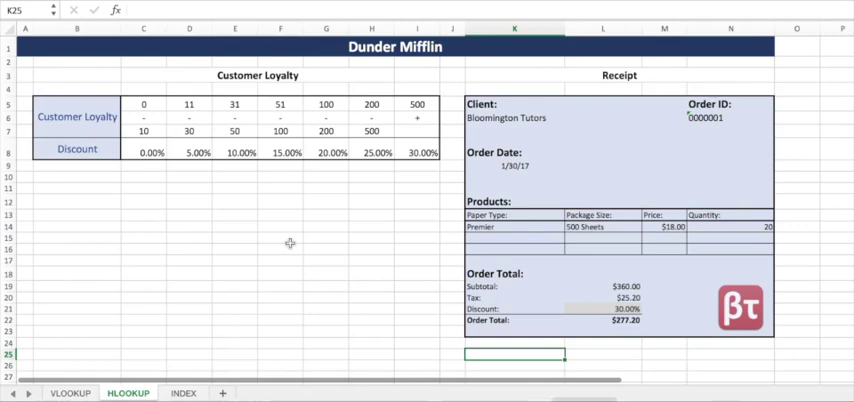
# Step: On the INDEX sheet, begin =INDEX(C4:G16, ...) in Price over the whole Prices table
pyautogui.click(180, 392)
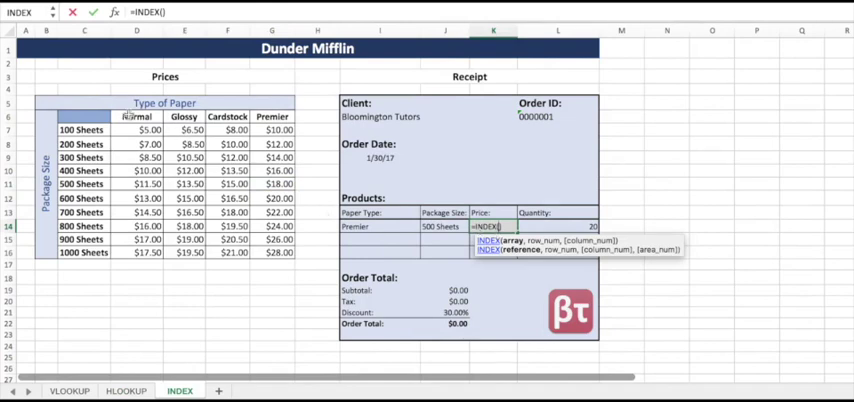
pyautogui.click(84, 116)
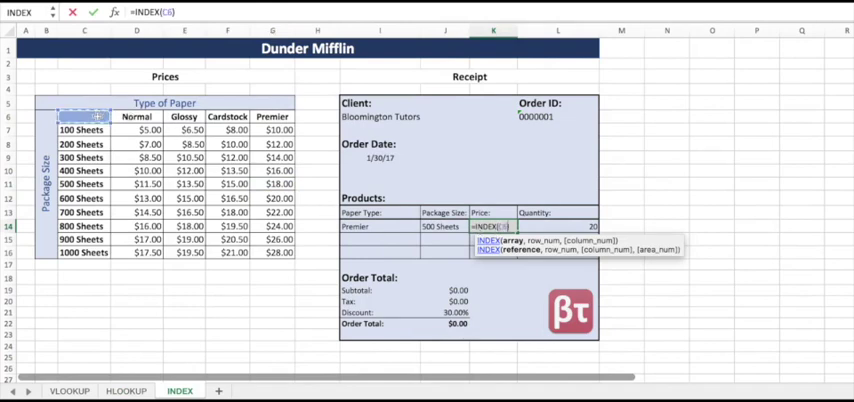
pyautogui.moveTo(96, 116); pyautogui.dragTo(280, 252)
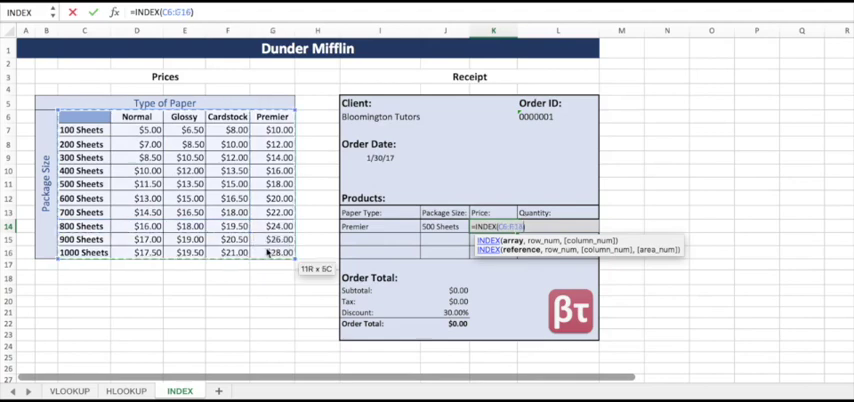
pyautogui.write(',')
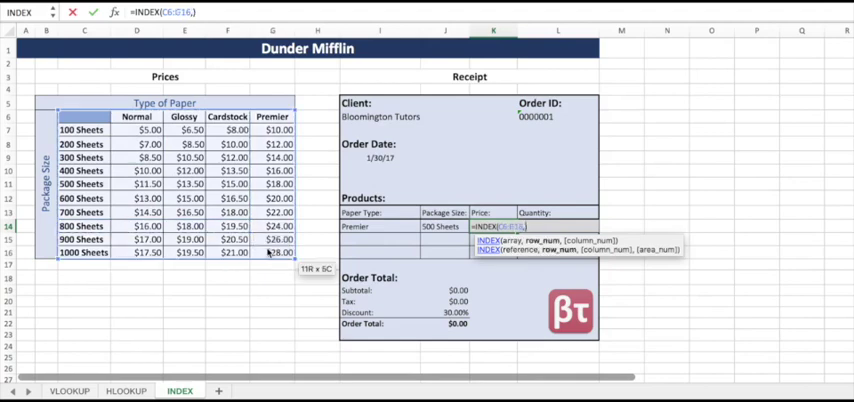
pyautogui.write(',match(')
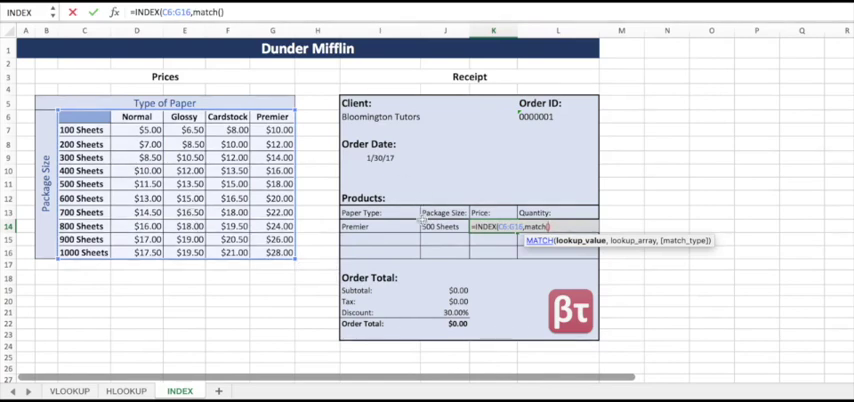
# Step: Add MATCH on package size and paper type with exact match 0, returning $18.00
pyautogui.click(444, 228)
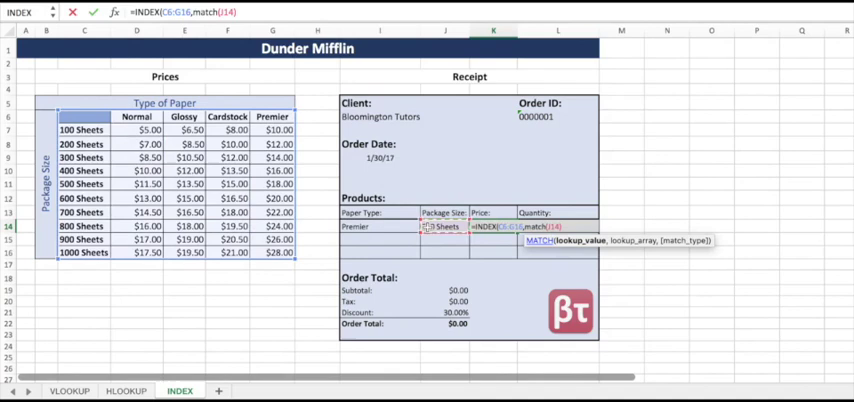
pyautogui.write(',')
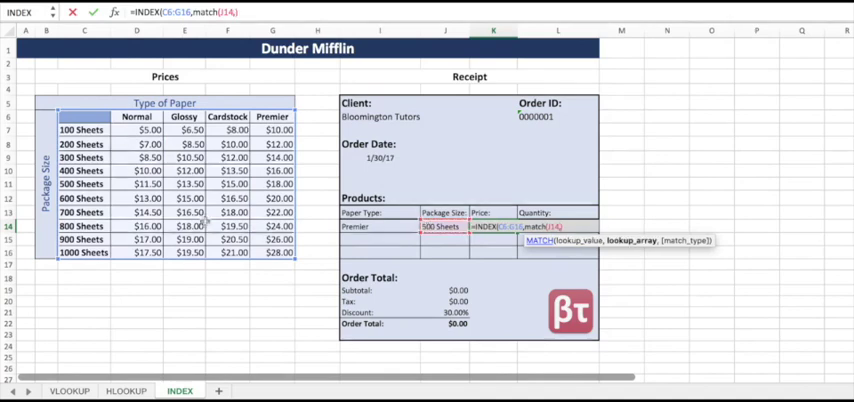
pyautogui.click(84, 116)
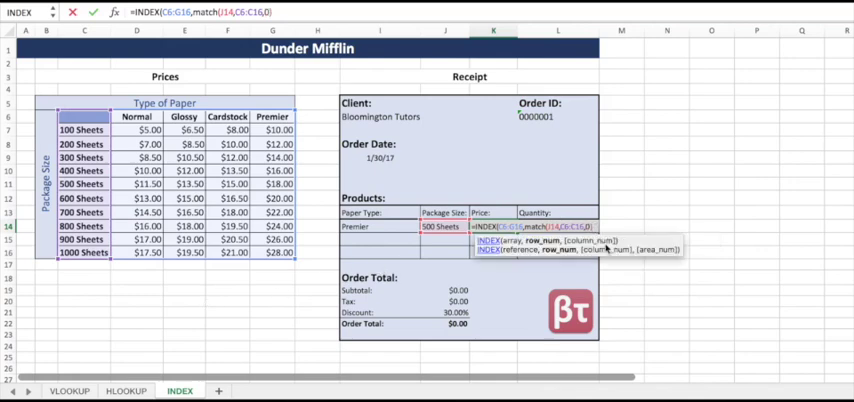
pyautogui.write(',match(I14,C6:G6')
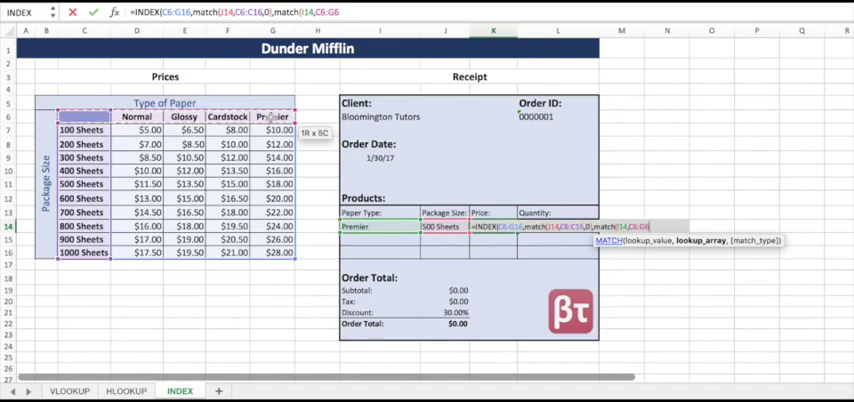
pyautogui.write('0))')
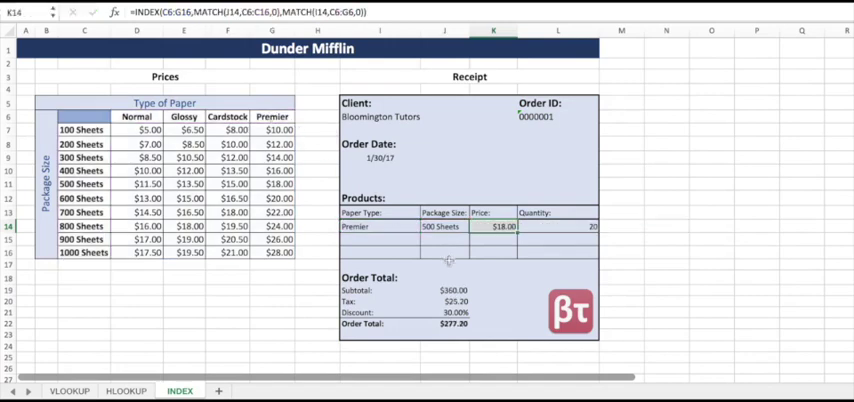
pyautogui.moveTo(470, 276)
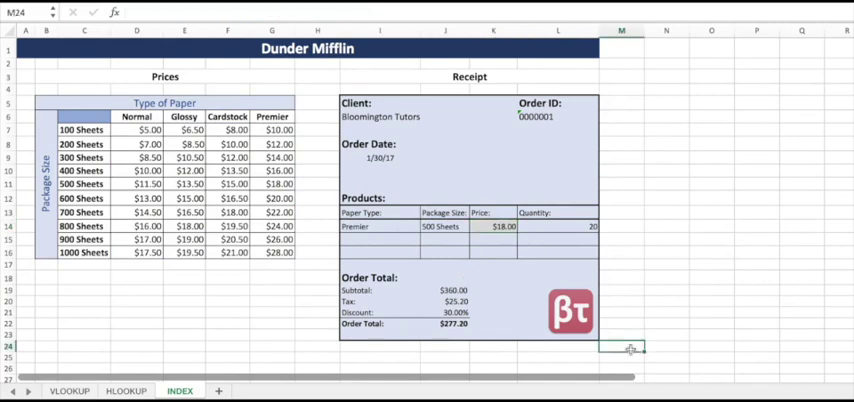
pyautogui.moveTo(230, 332)
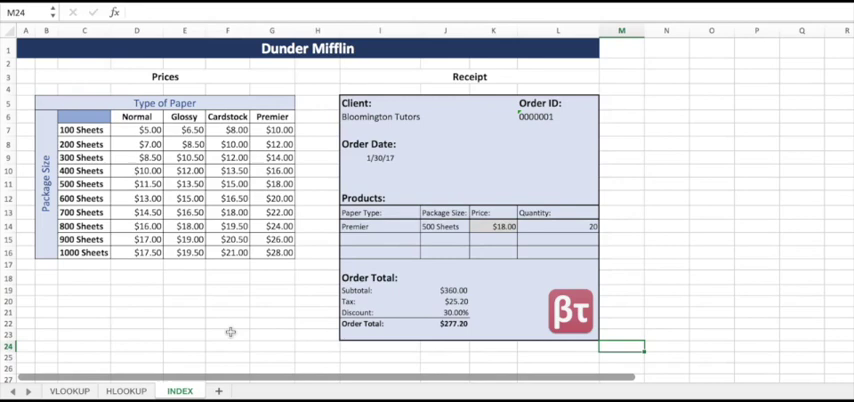